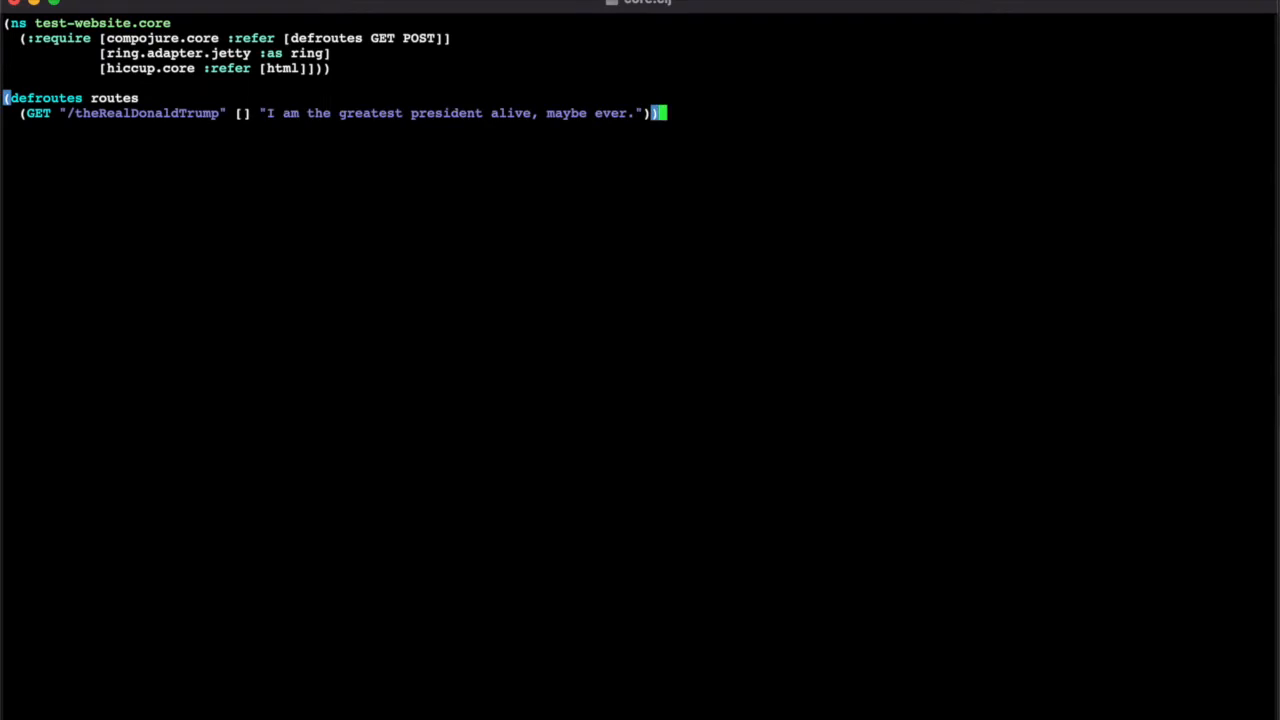
Add (ring/run-jetty routes {:port 8001 :join? false}) below the routes definition.
text((ring/run-jetty routes {:port 8001 :join? false}))
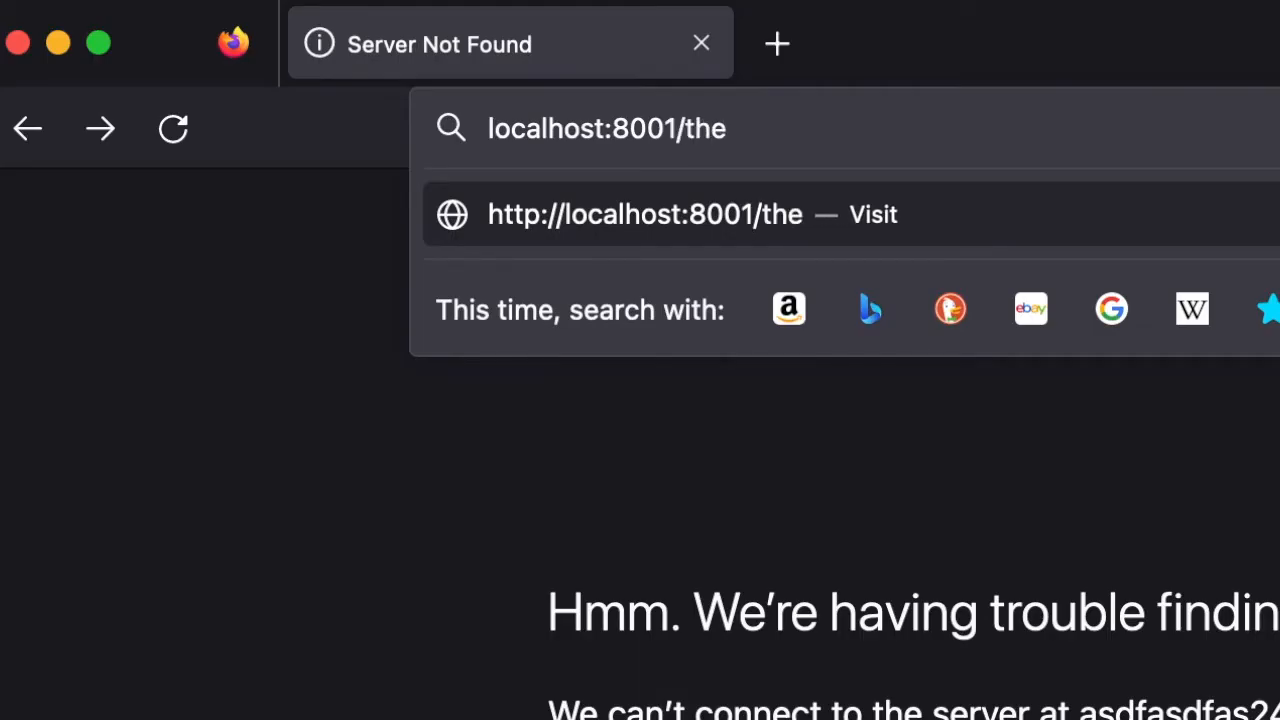
Load localhost:8001/theRealDonaldTrump in the browser.
text(RealDonaldT)
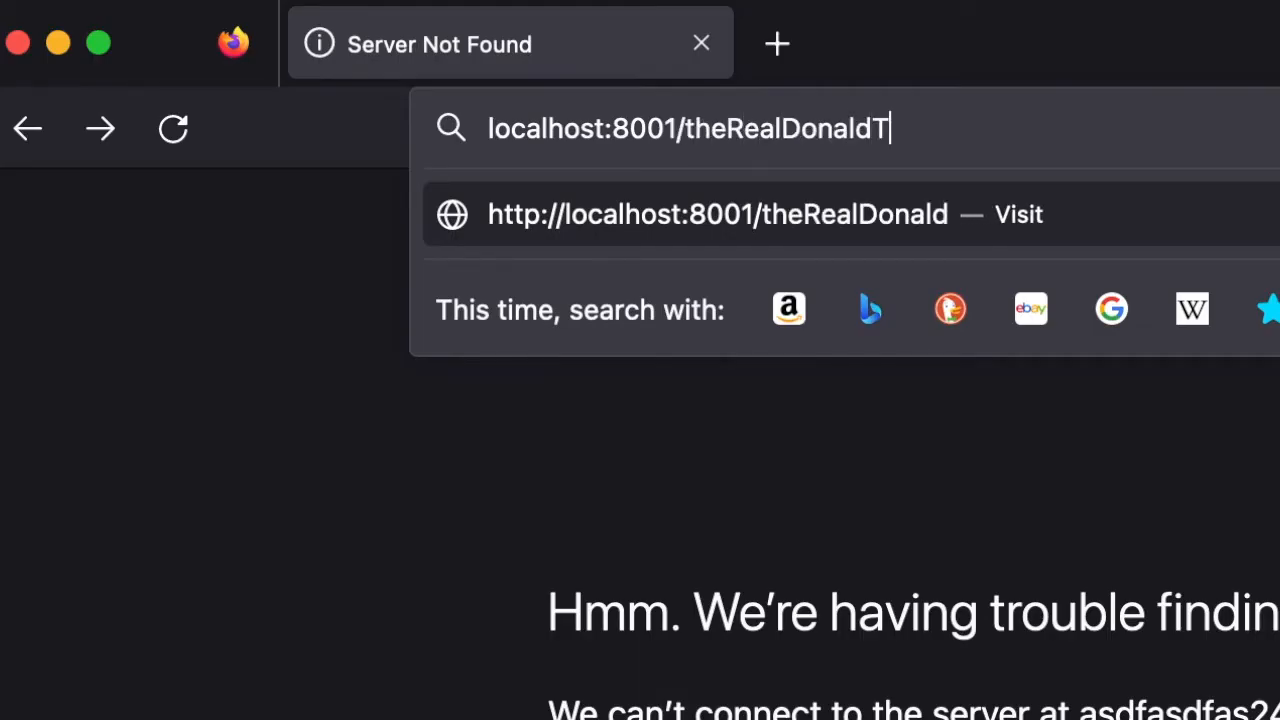
key(Return)
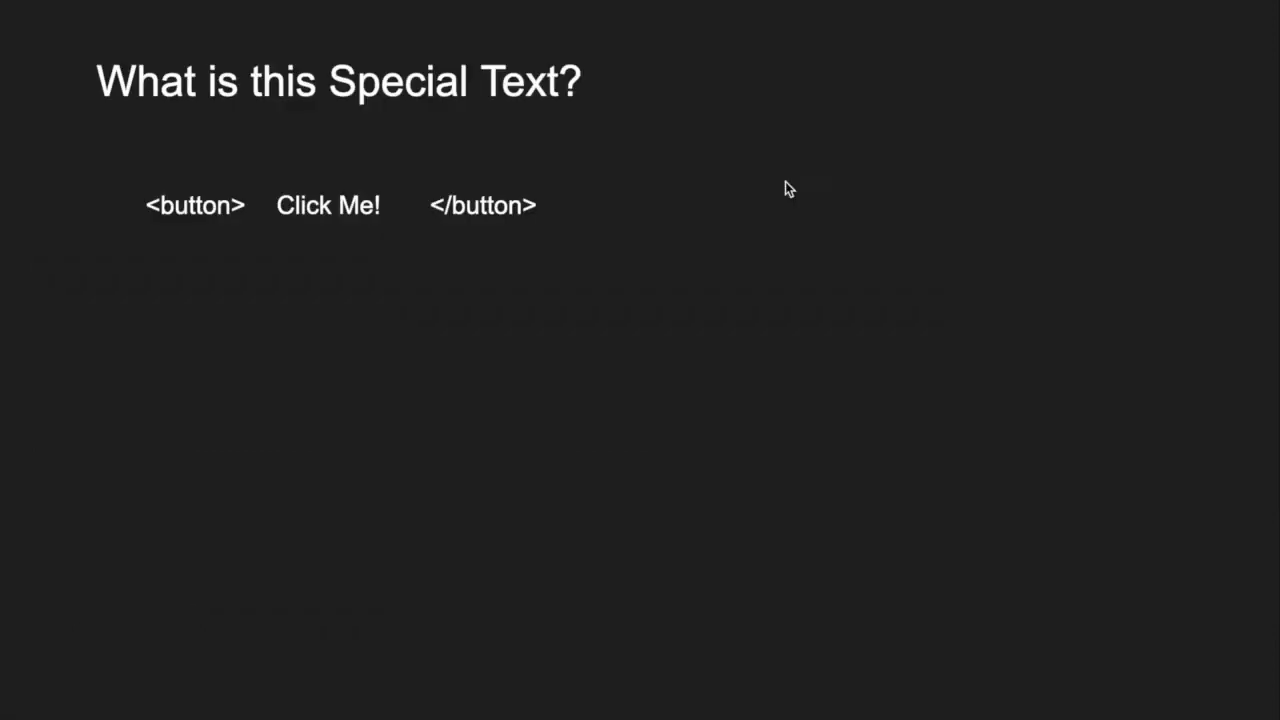
mouse_move(204, 244)
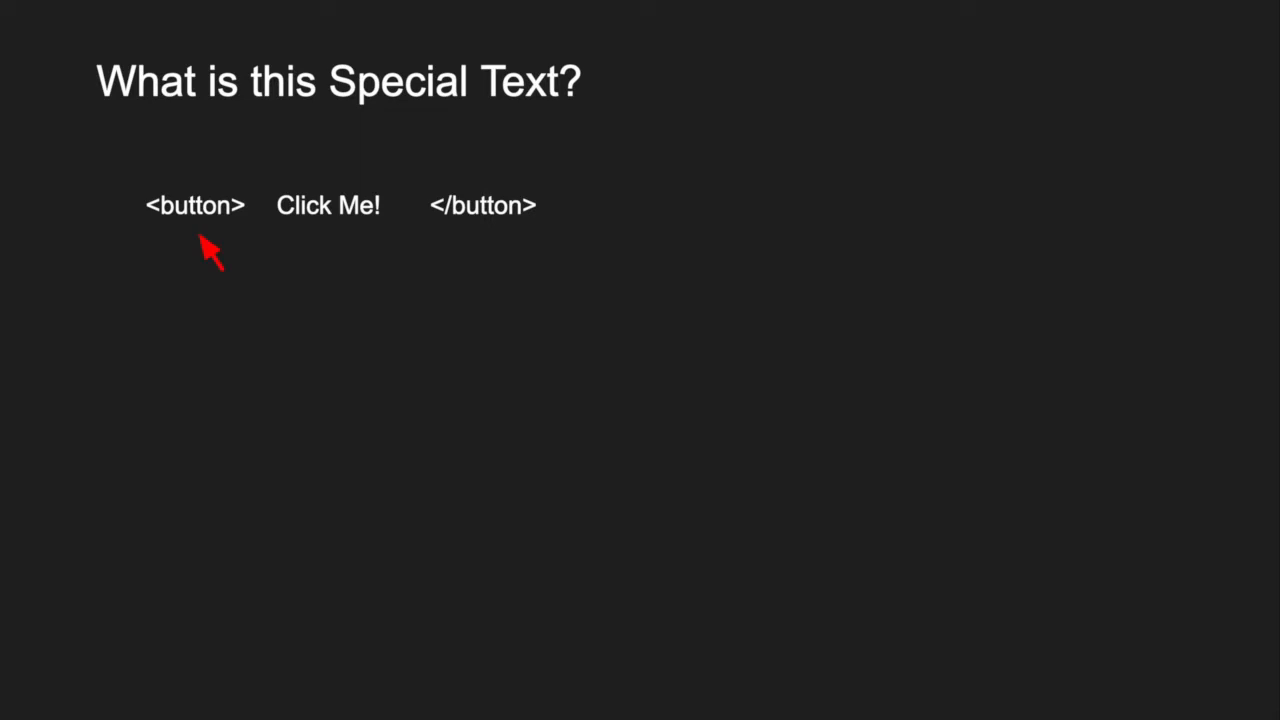
mouse_move(324, 256)
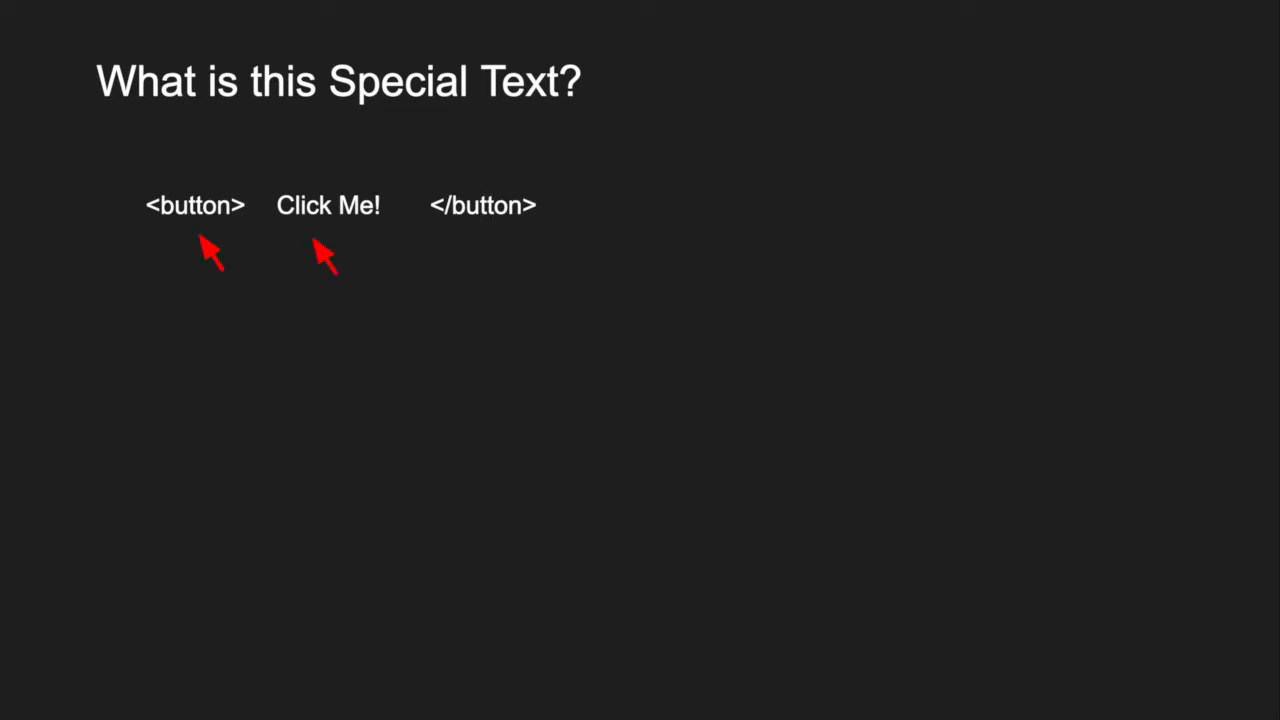
mouse_move(484, 264)
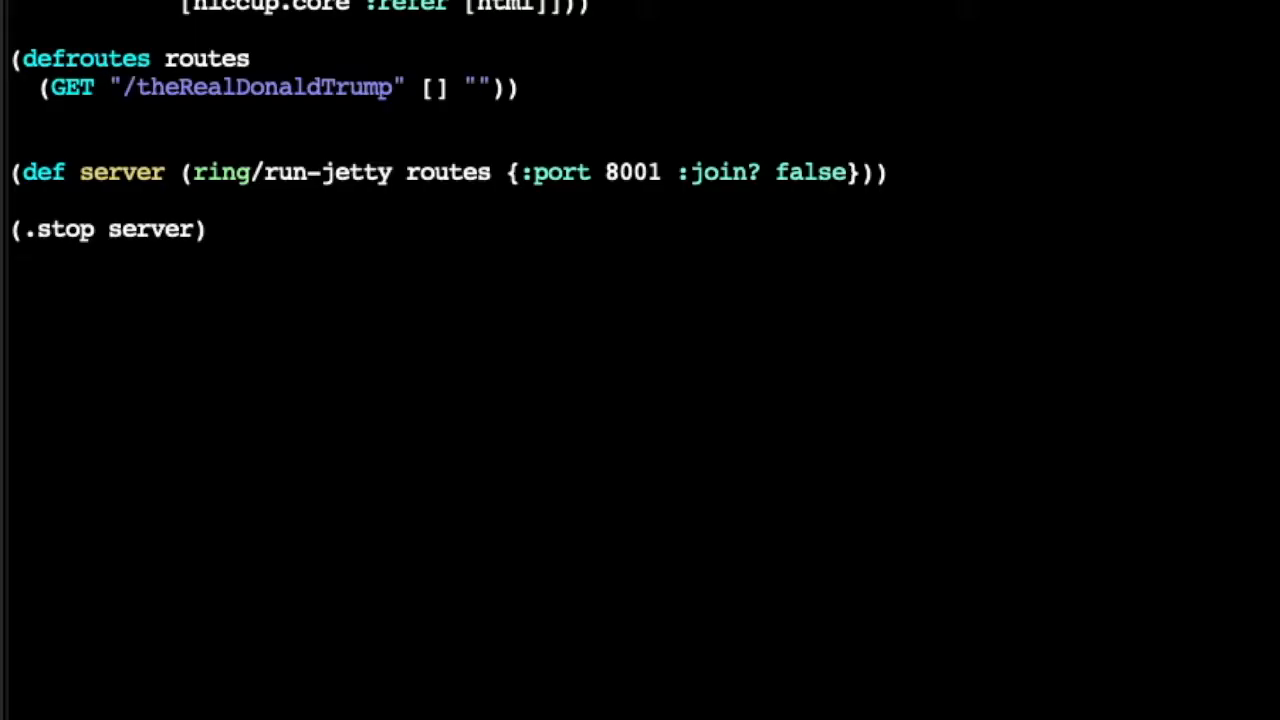
Write the route's HTML string with a div holding bold 'birb talk', a second div, and a button.
text(<div></div>)
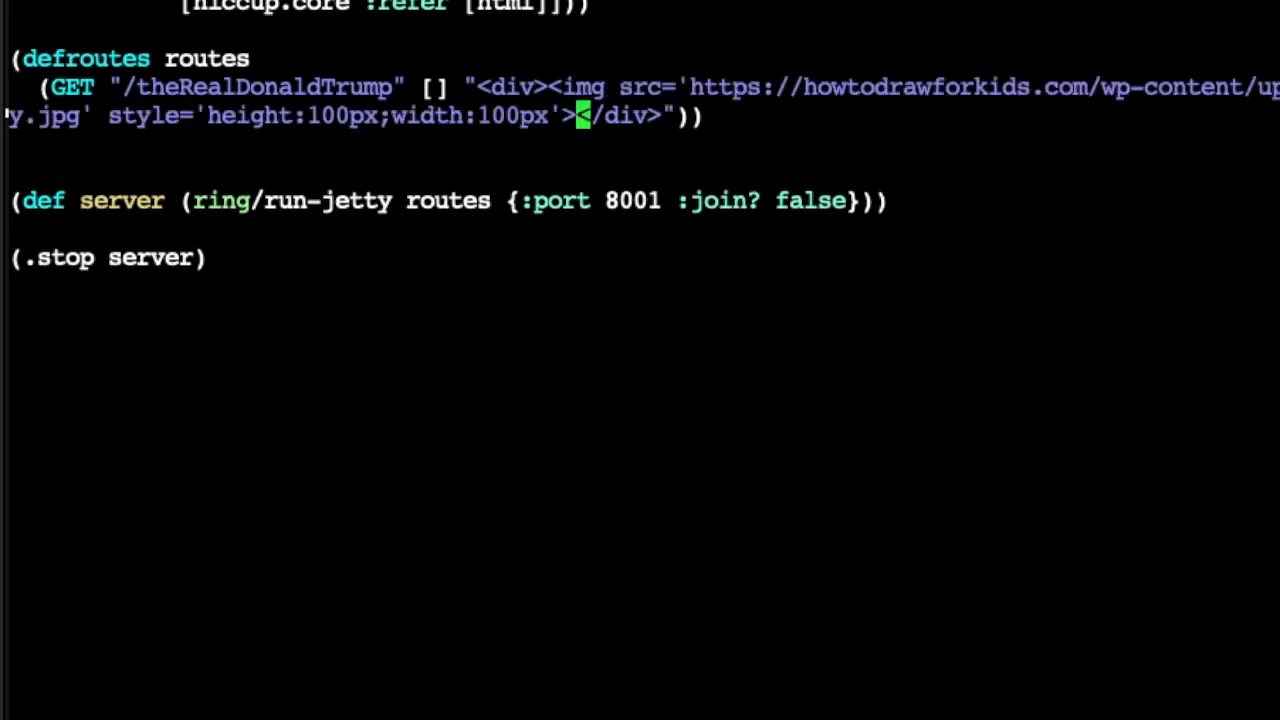
text(<b>birb talk</b>)
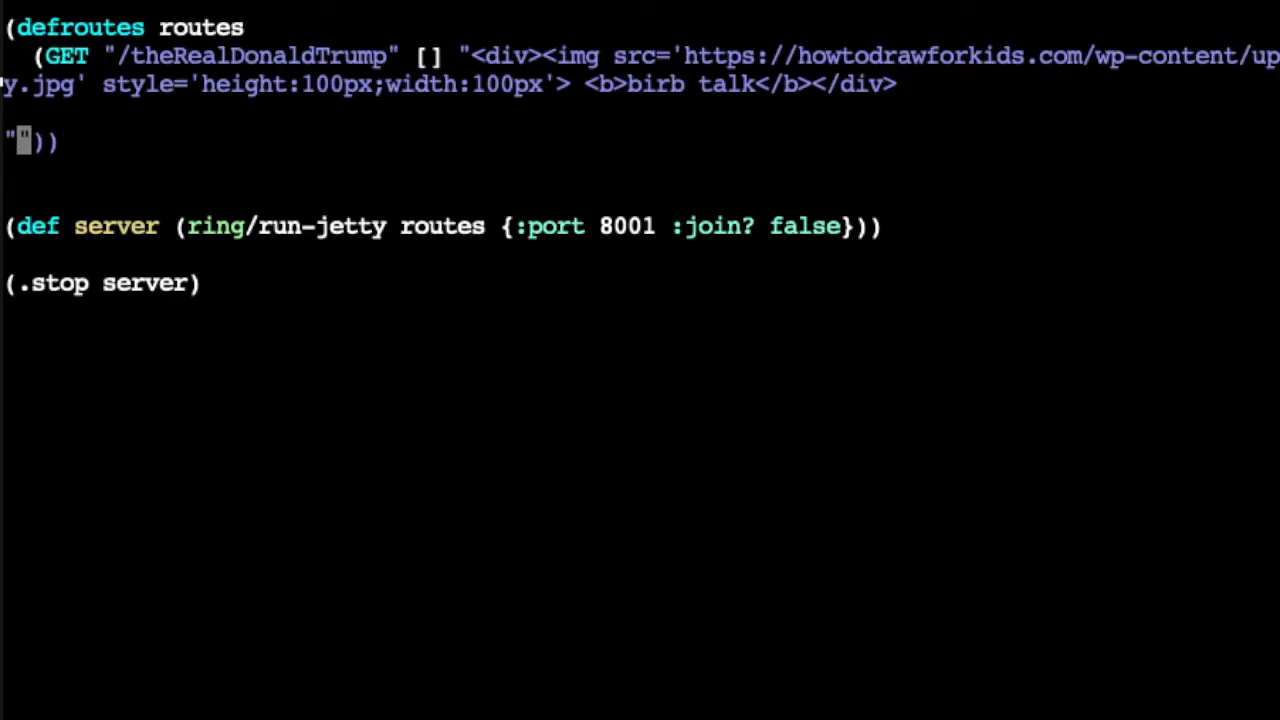
text(<div></div>)
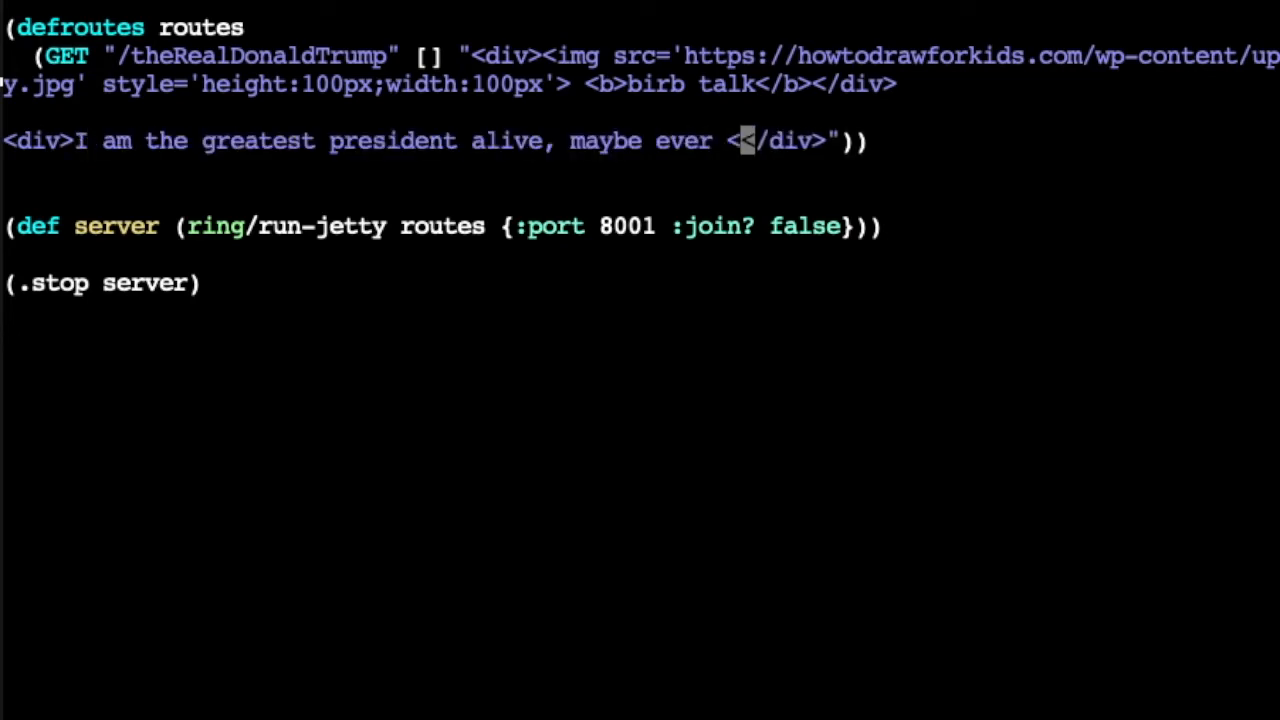
text(butt)
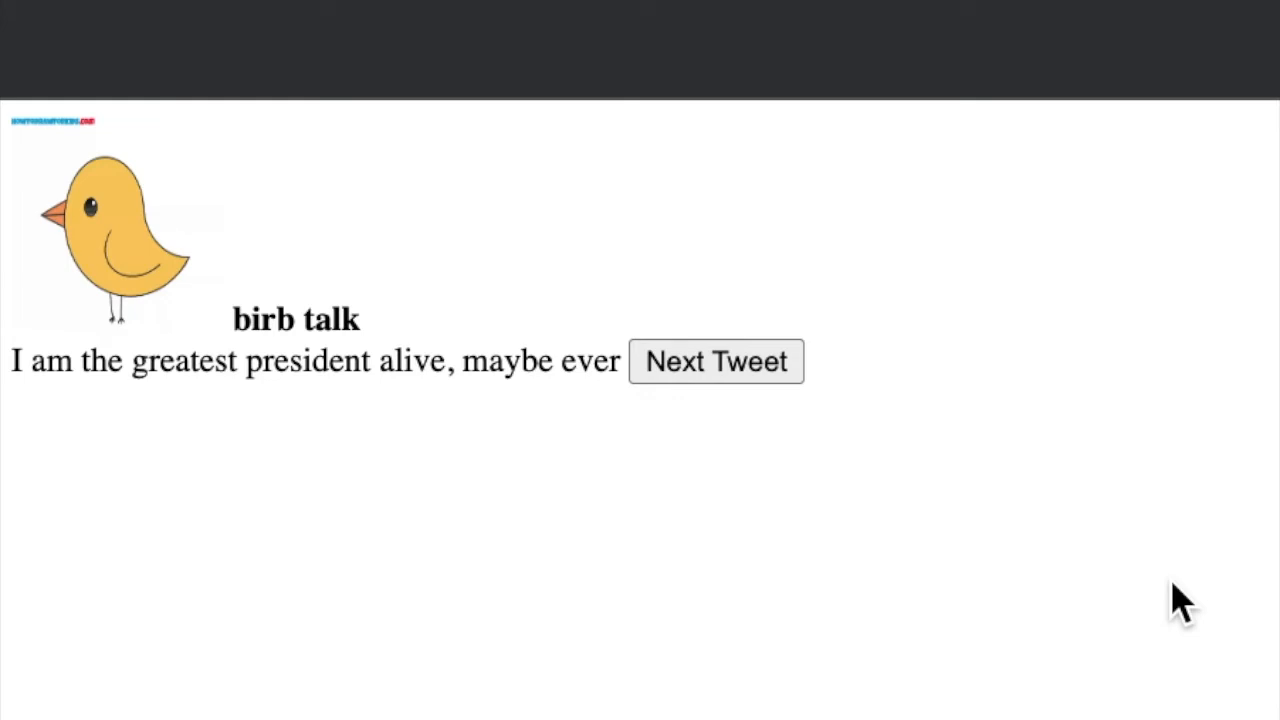
mouse_move(300, 164)
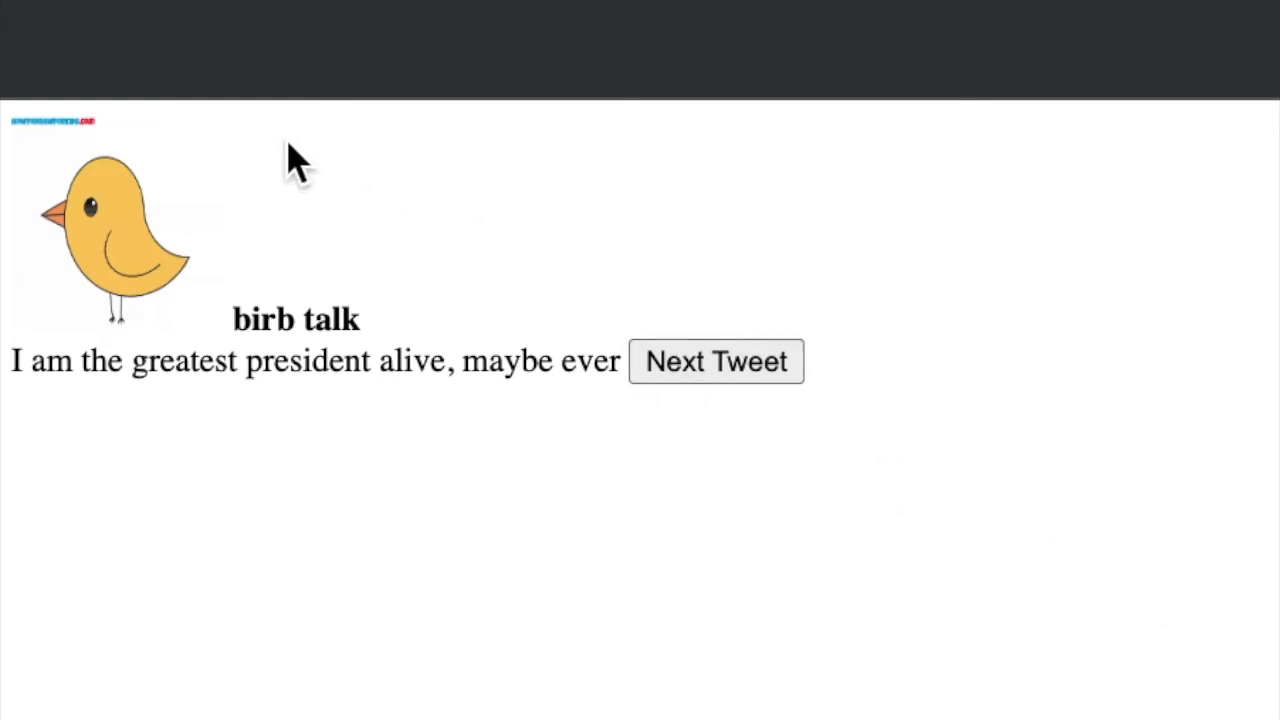
mouse_move(212, 360)
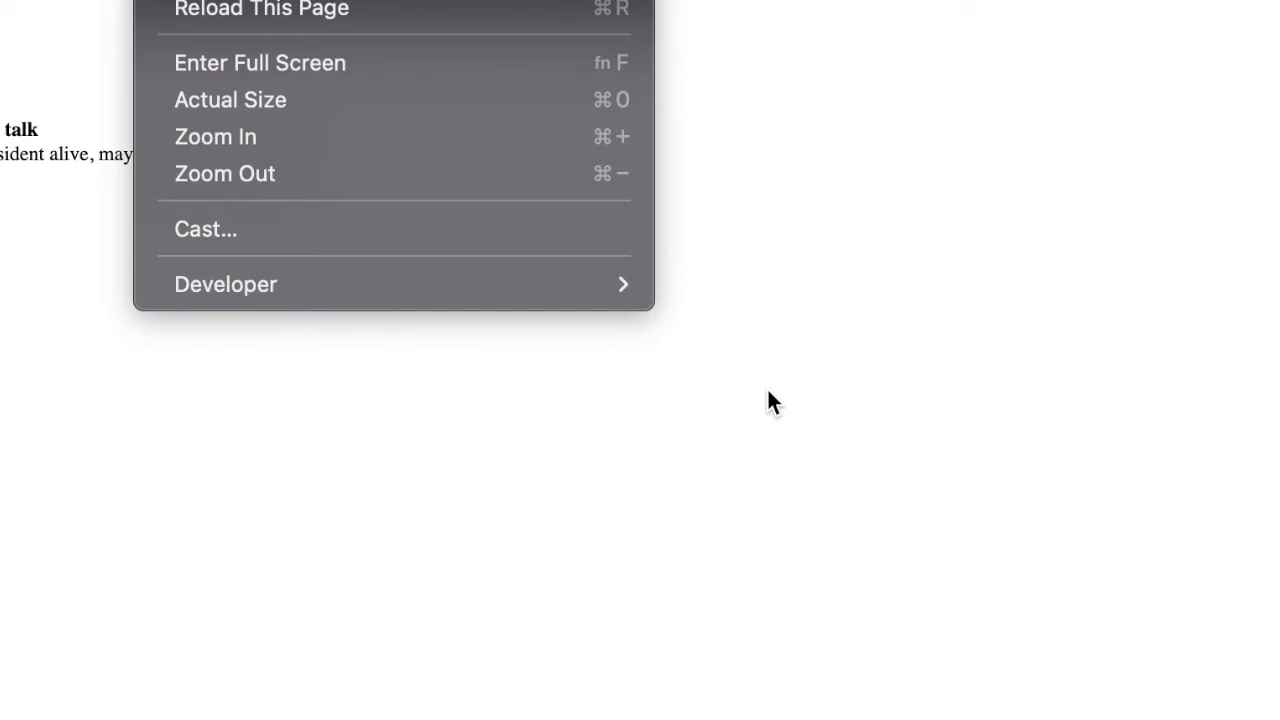
mouse_move(772, 412)
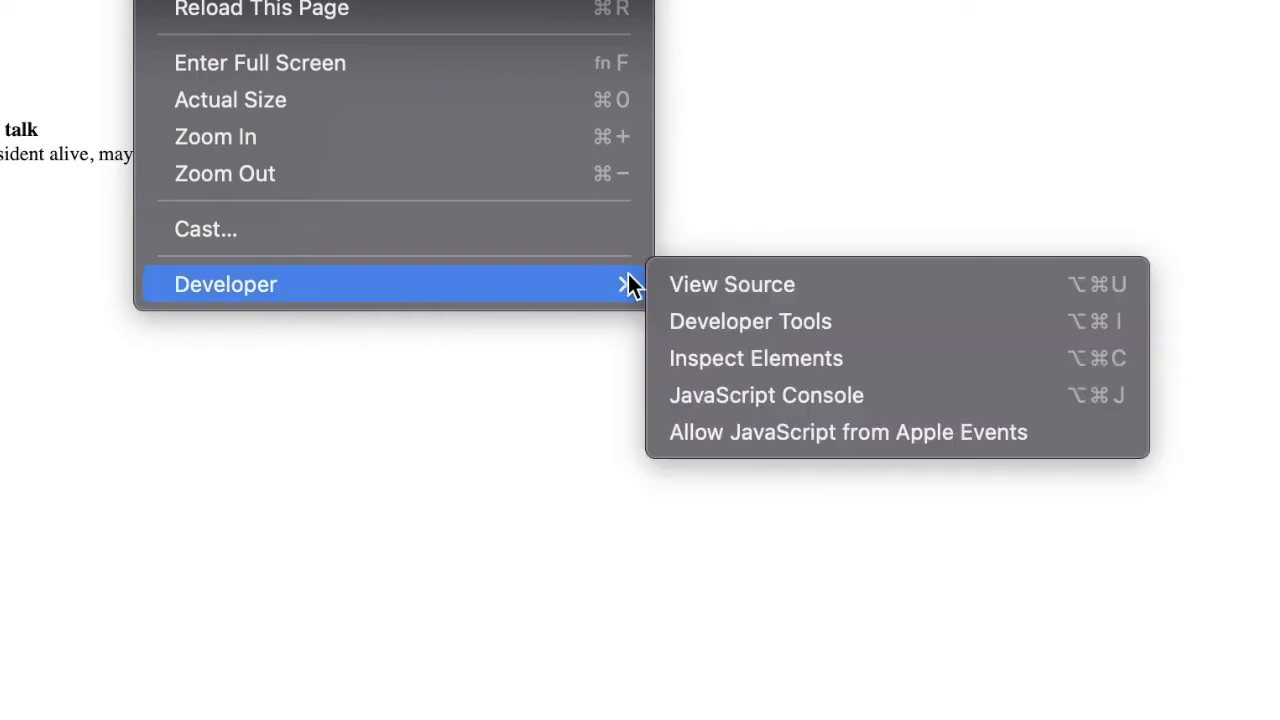
Show the Elements panel with the page's HTML tree beside the tweet page.
click(750, 320)
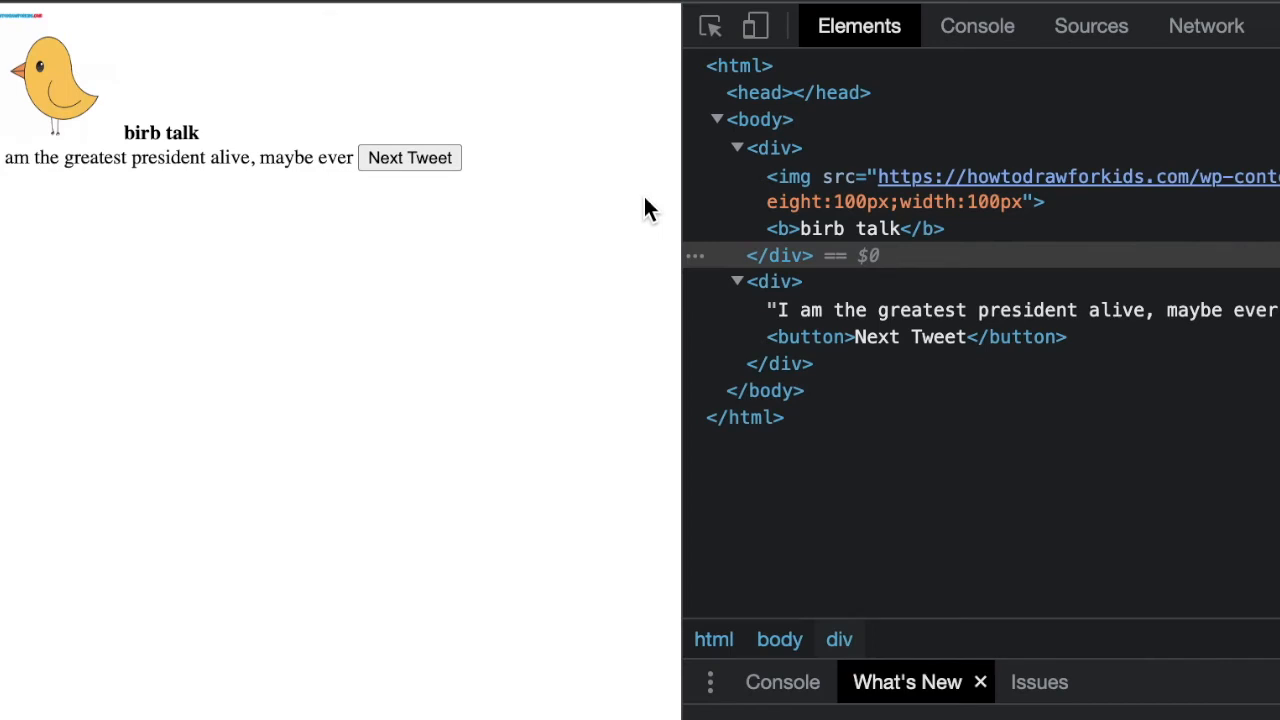
mouse_move(712, 178)
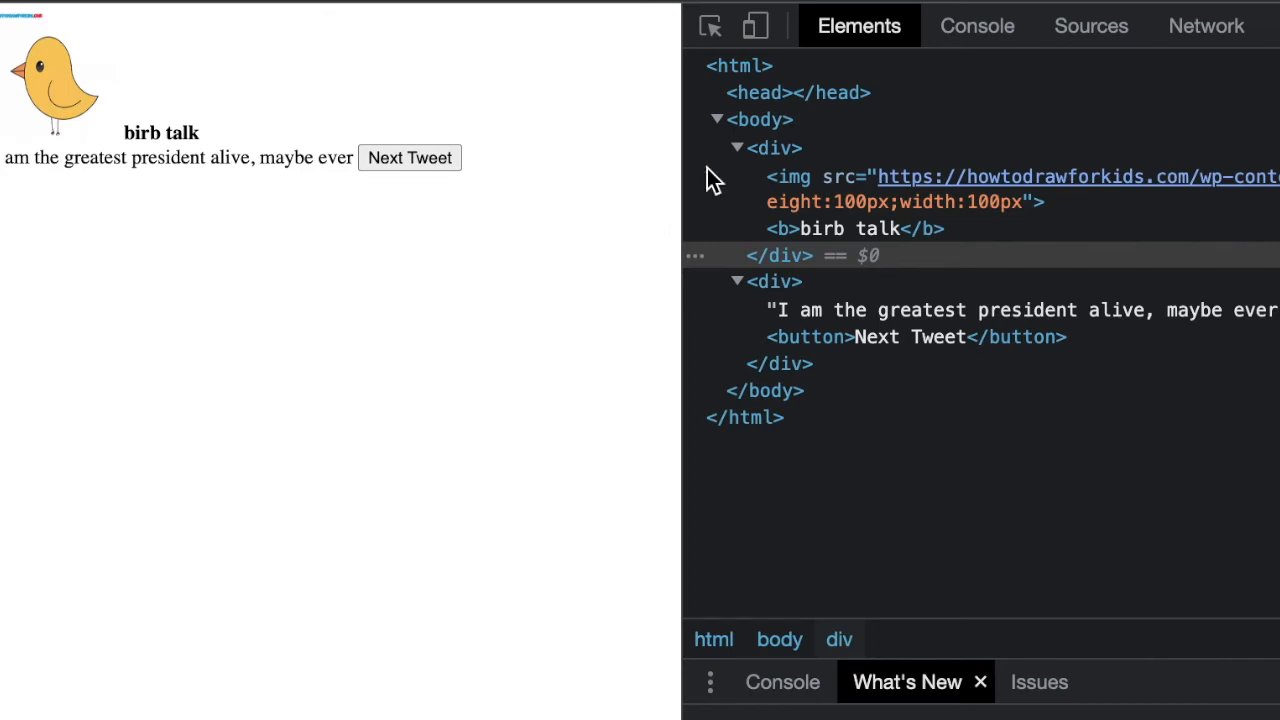
mouse_move(776, 148)
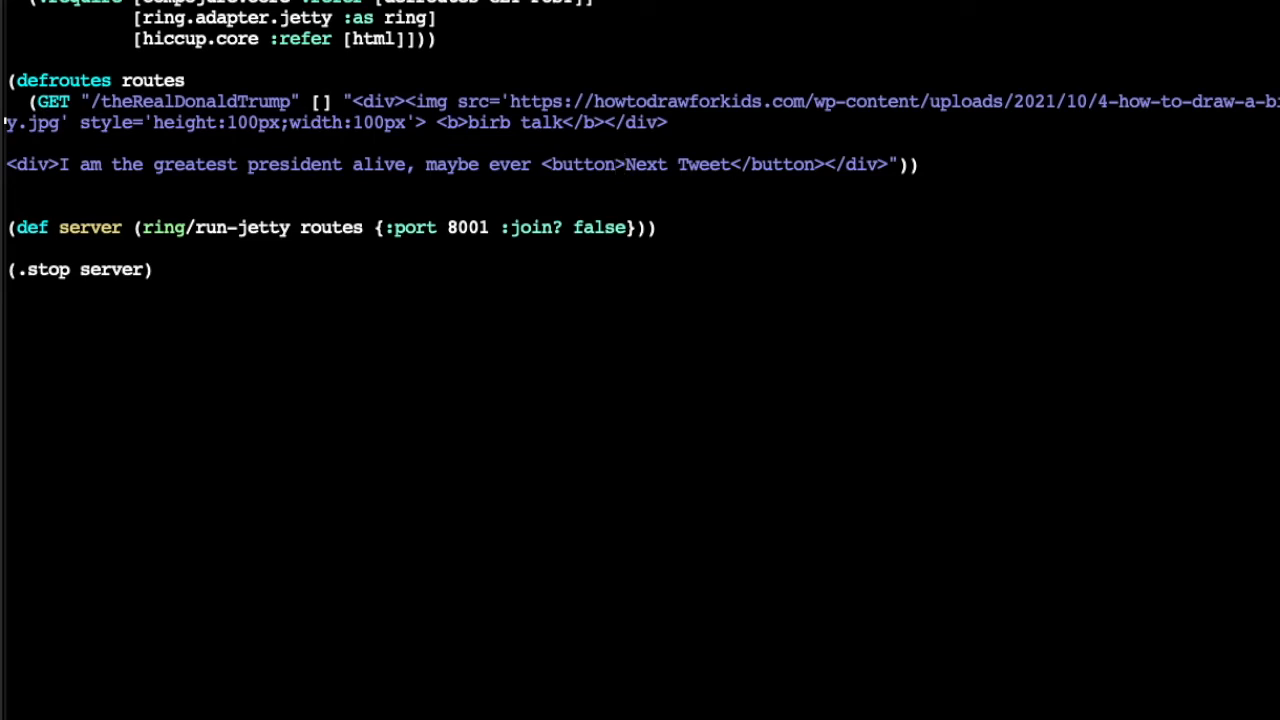
Give the Next Tweet button inline width and height 50 styles.
text(style=width100px)
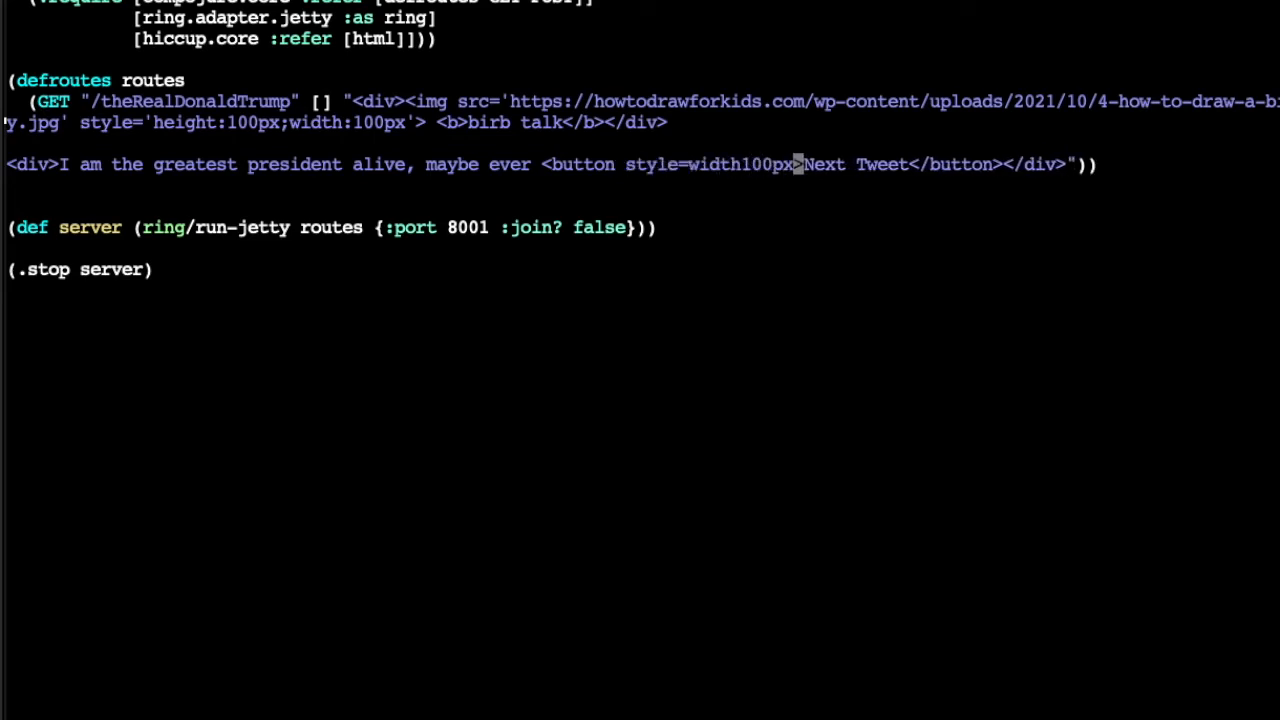
text(;height)
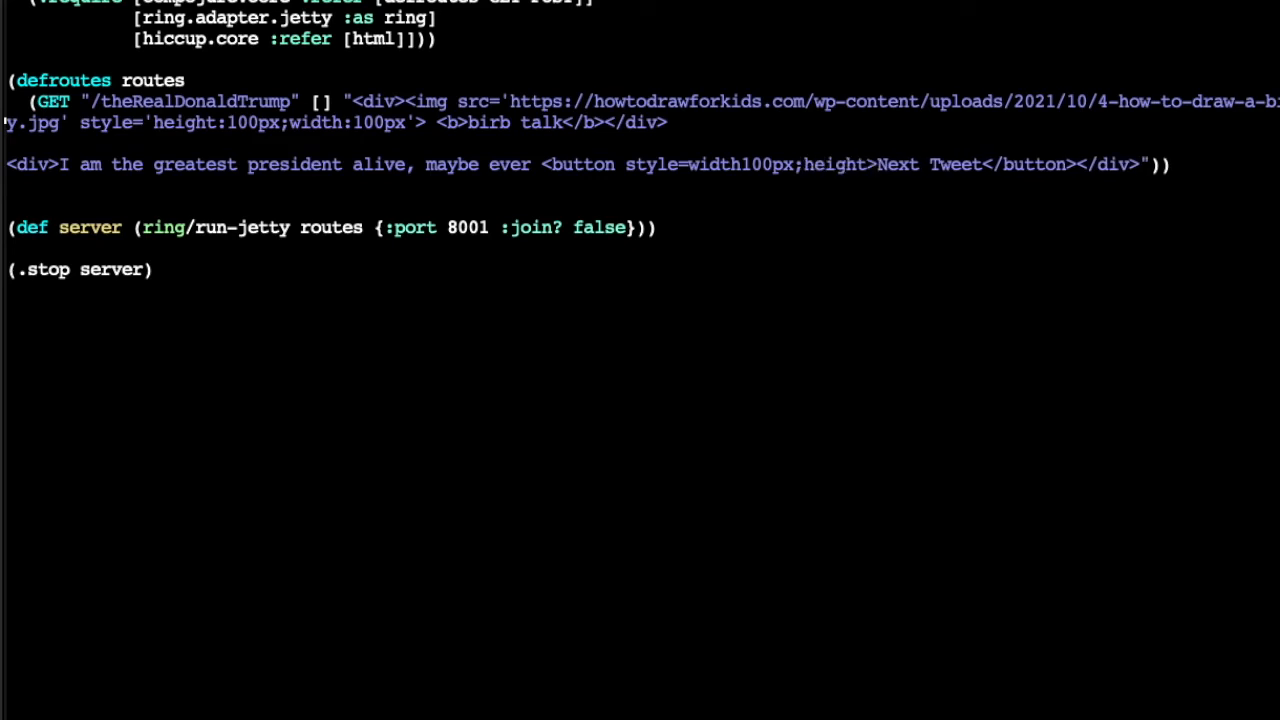
text(50)
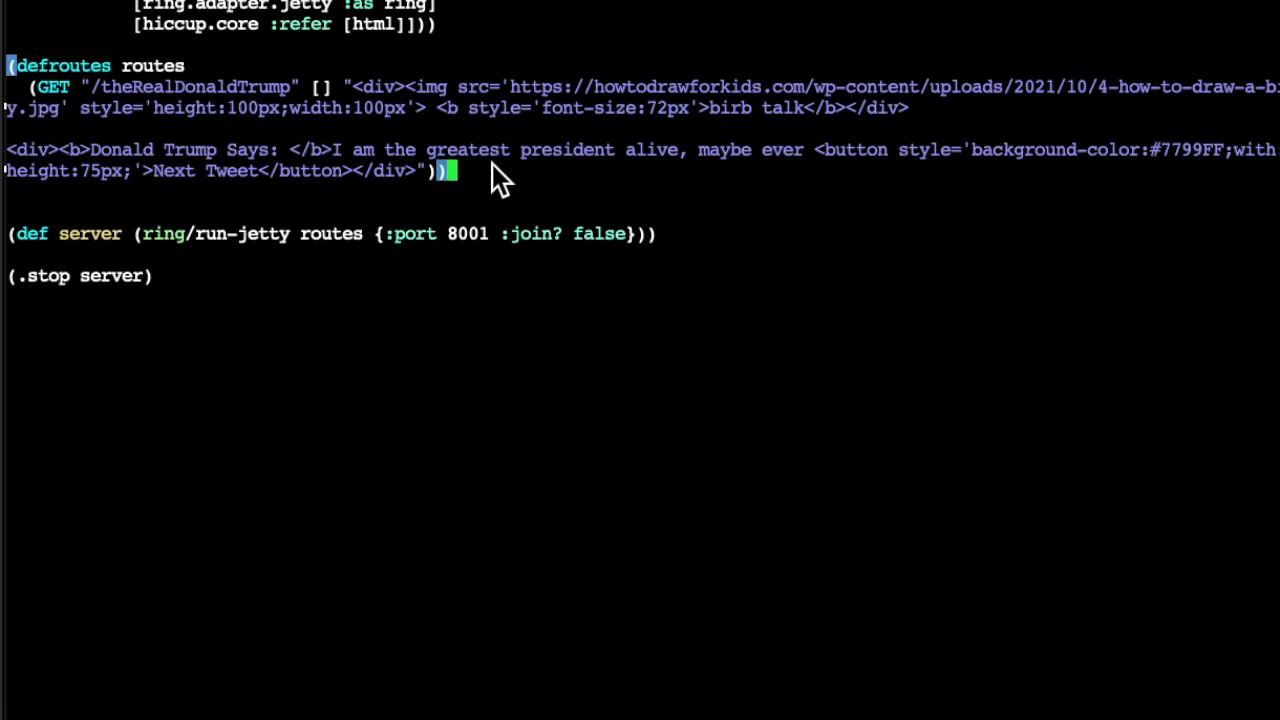
mouse_move(476, 110)
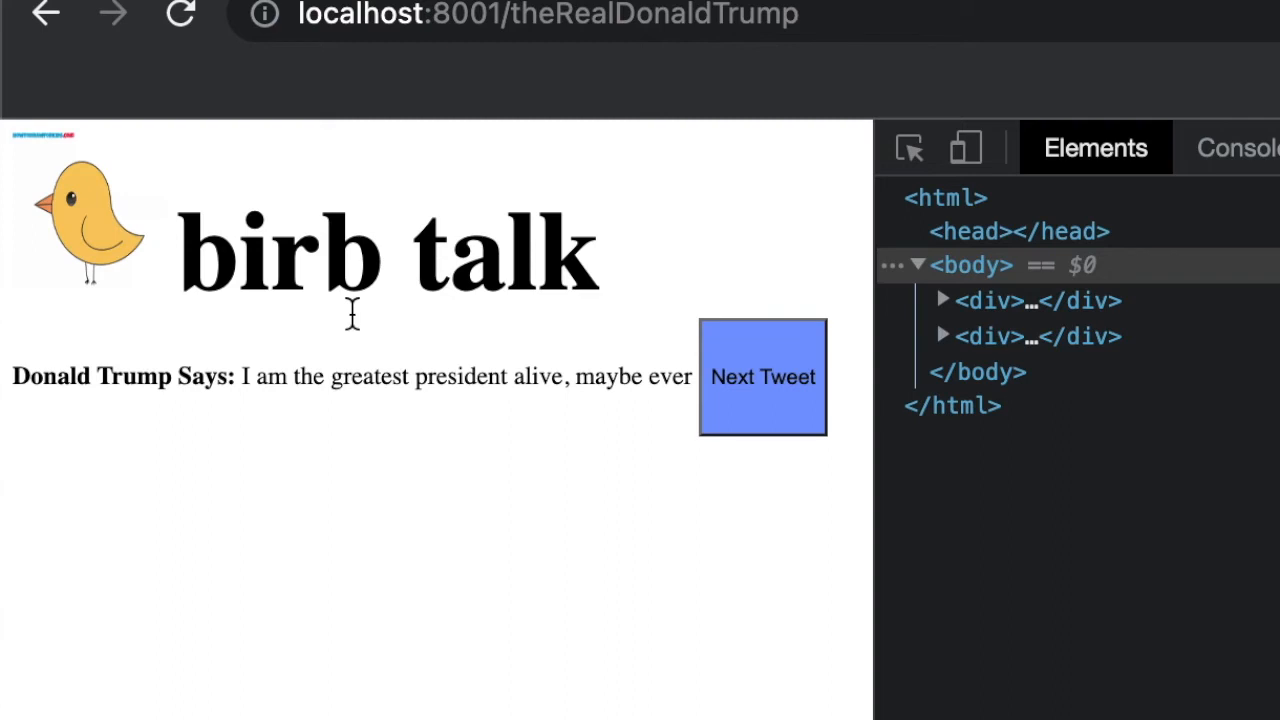
mouse_move(444, 516)
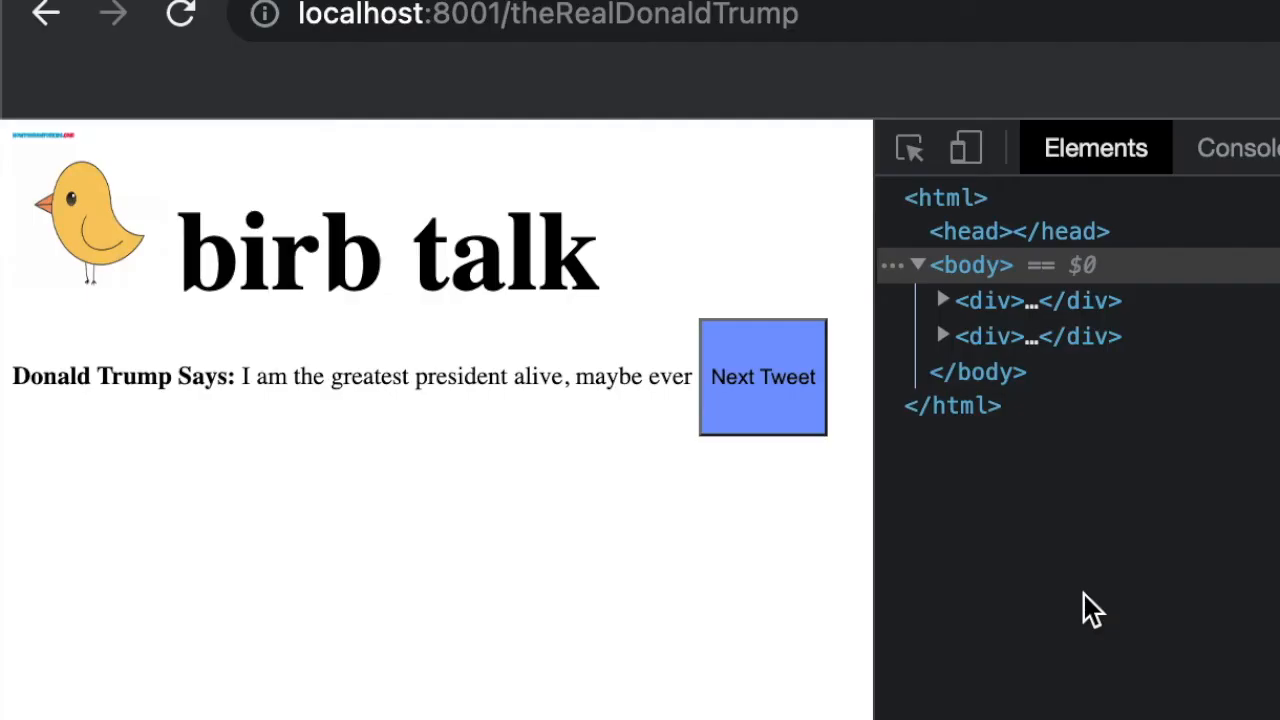
Request localhost:8001/elonMusk from the address bar suggestion.
text(localhost:8001/elonMusk)
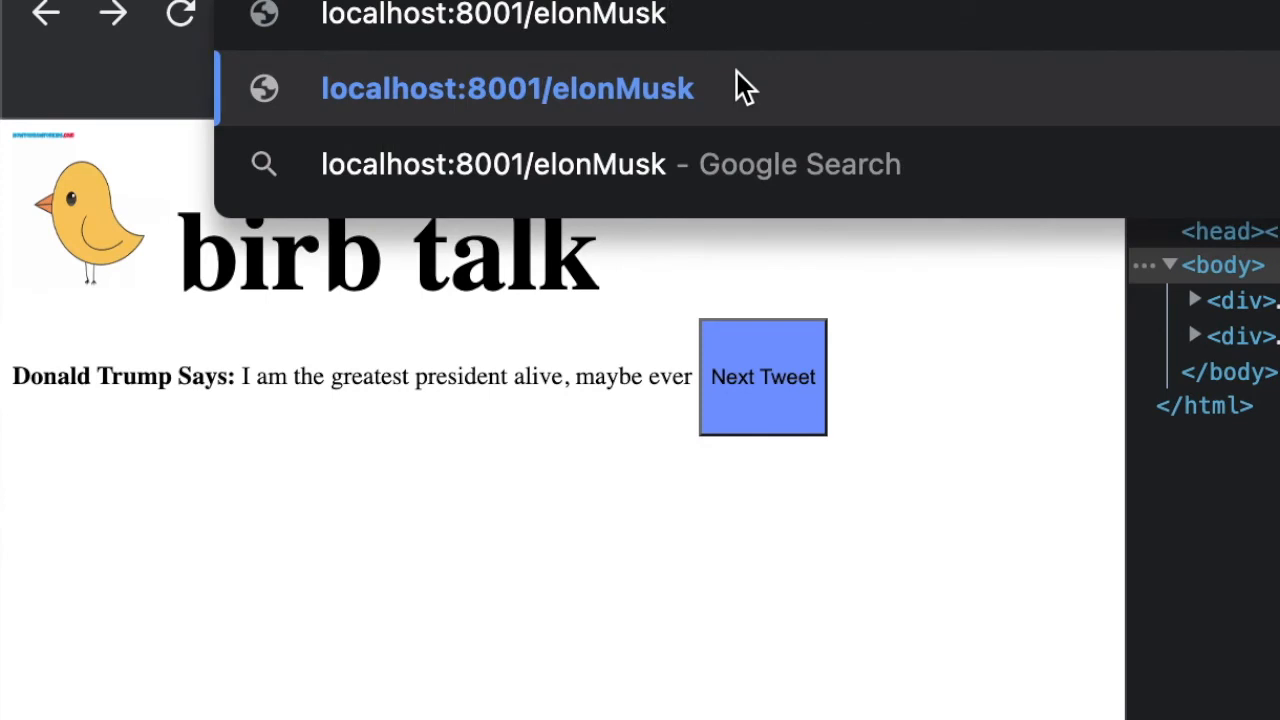
click(508, 88)
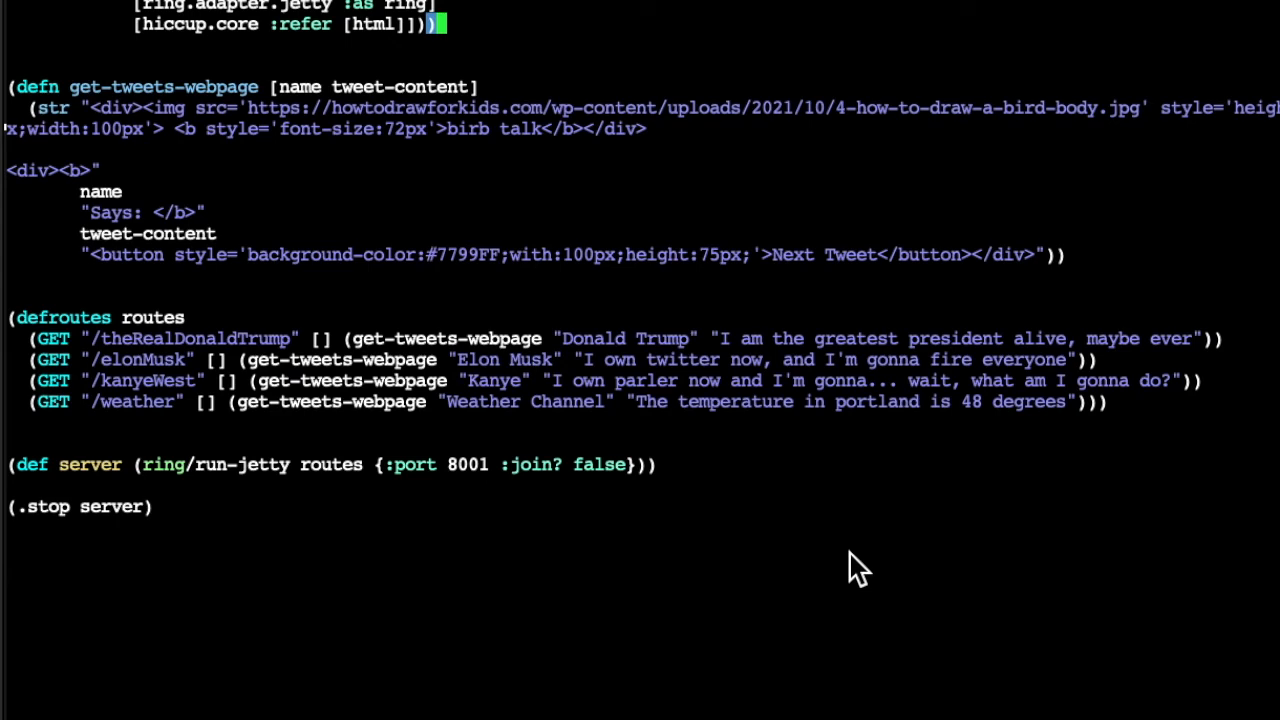
Scroll up through the Clojure file to the tweet page code being refactored.
scroll(up, 3)
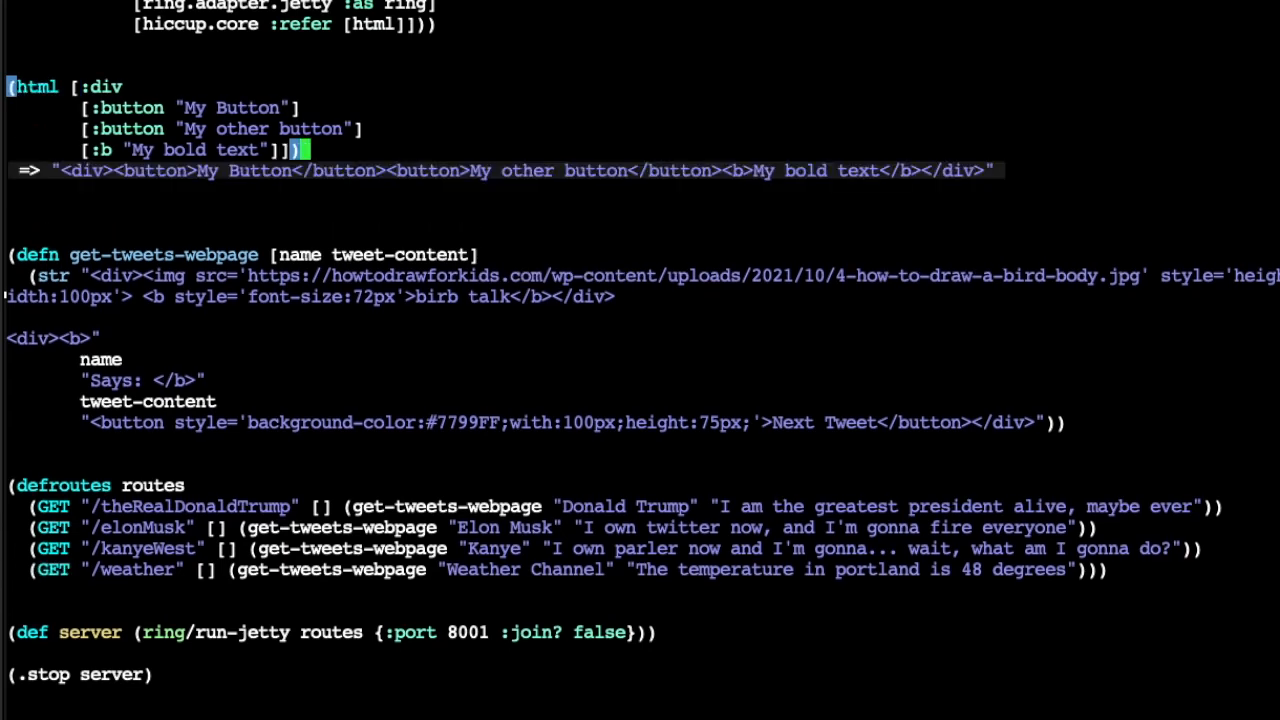
mouse_move(796, 364)
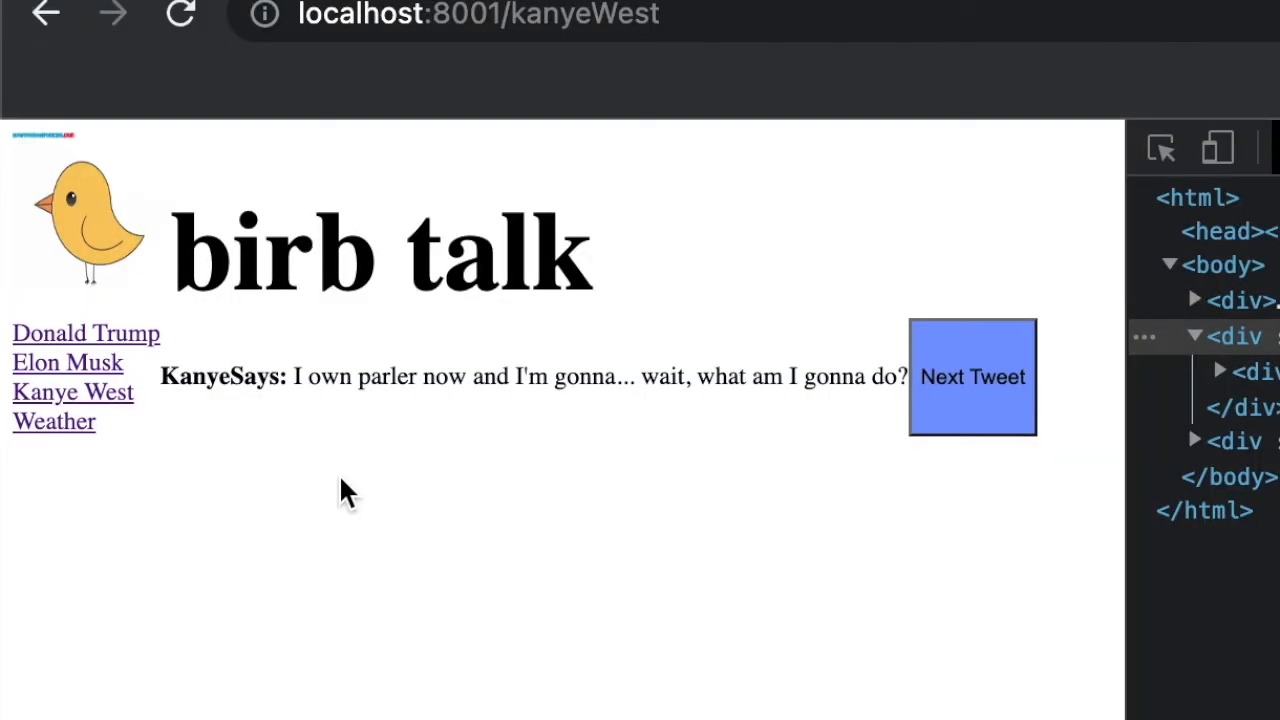
mouse_move(192, 442)
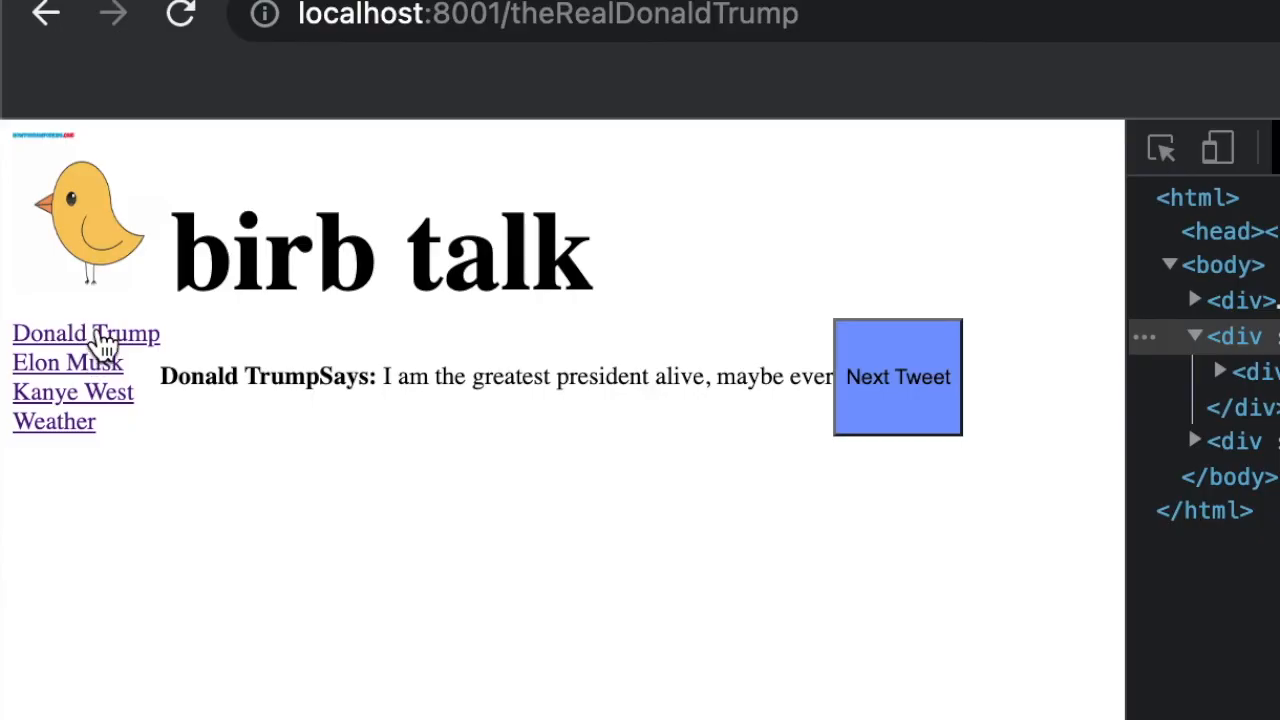
mouse_move(96, 376)
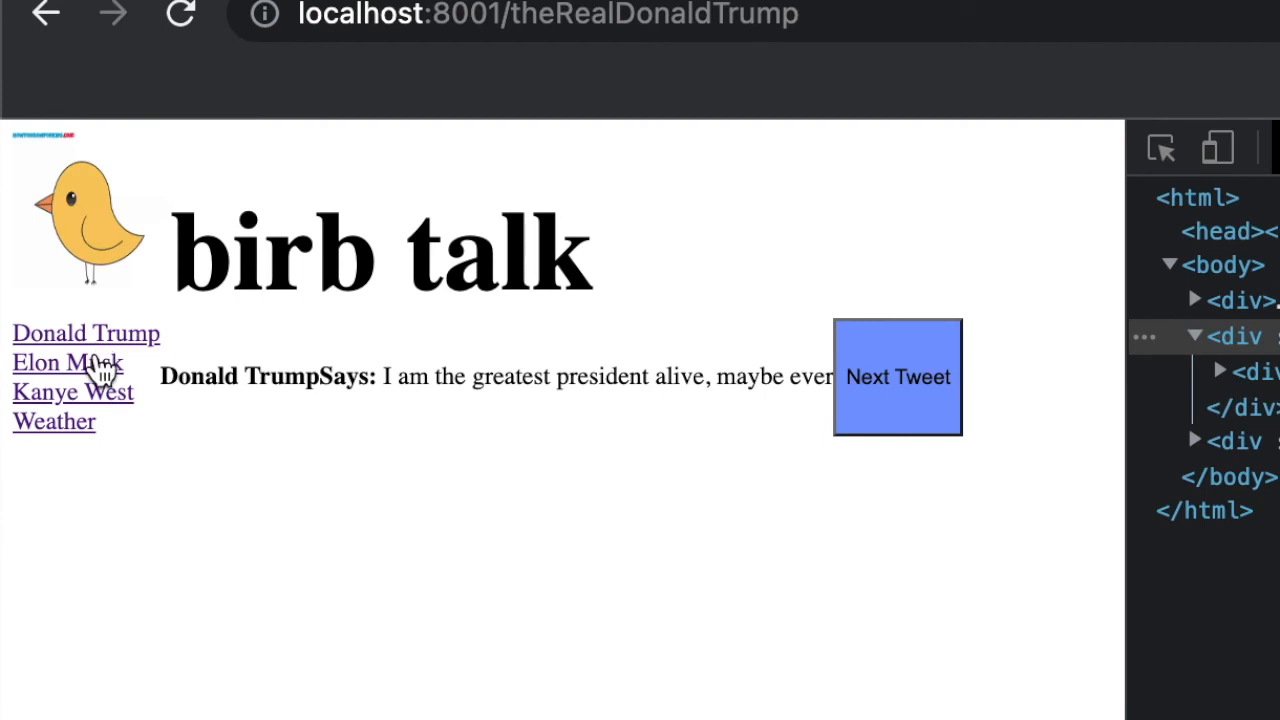
Visit the Elon Musk, Kanye West and Weather tweet pages from the sidebar links.
click(68, 362)
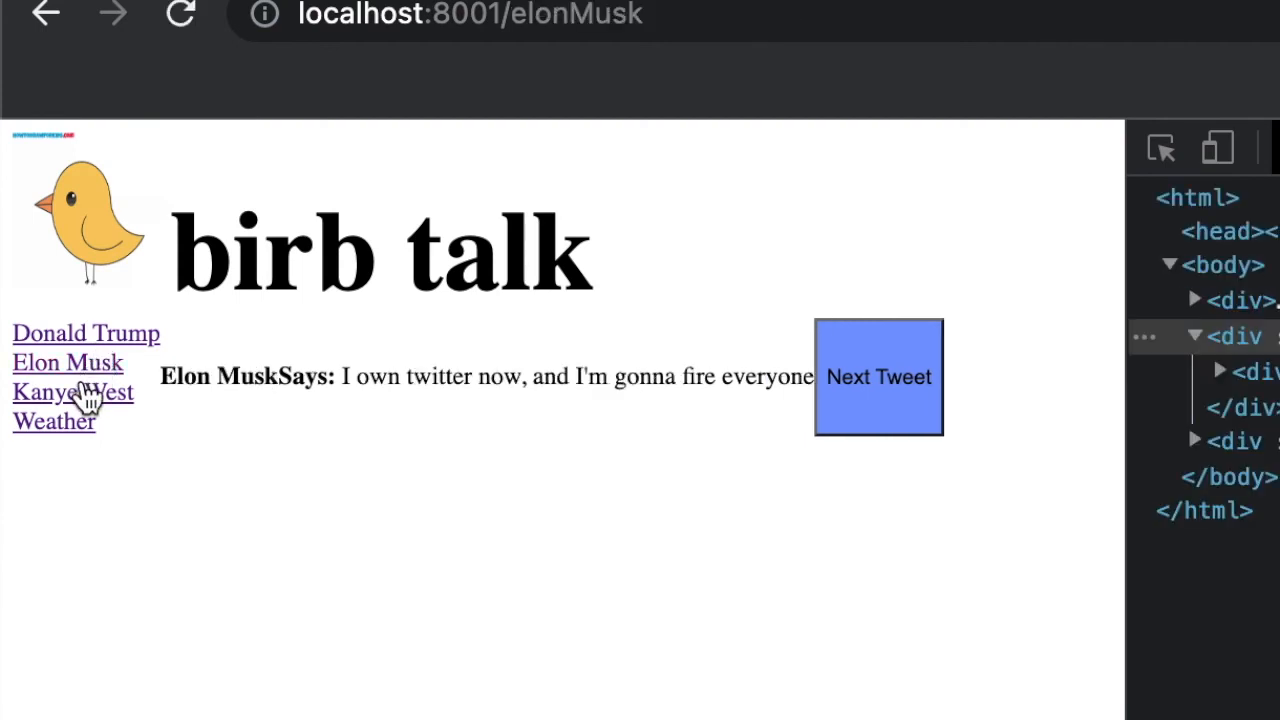
click(72, 390)
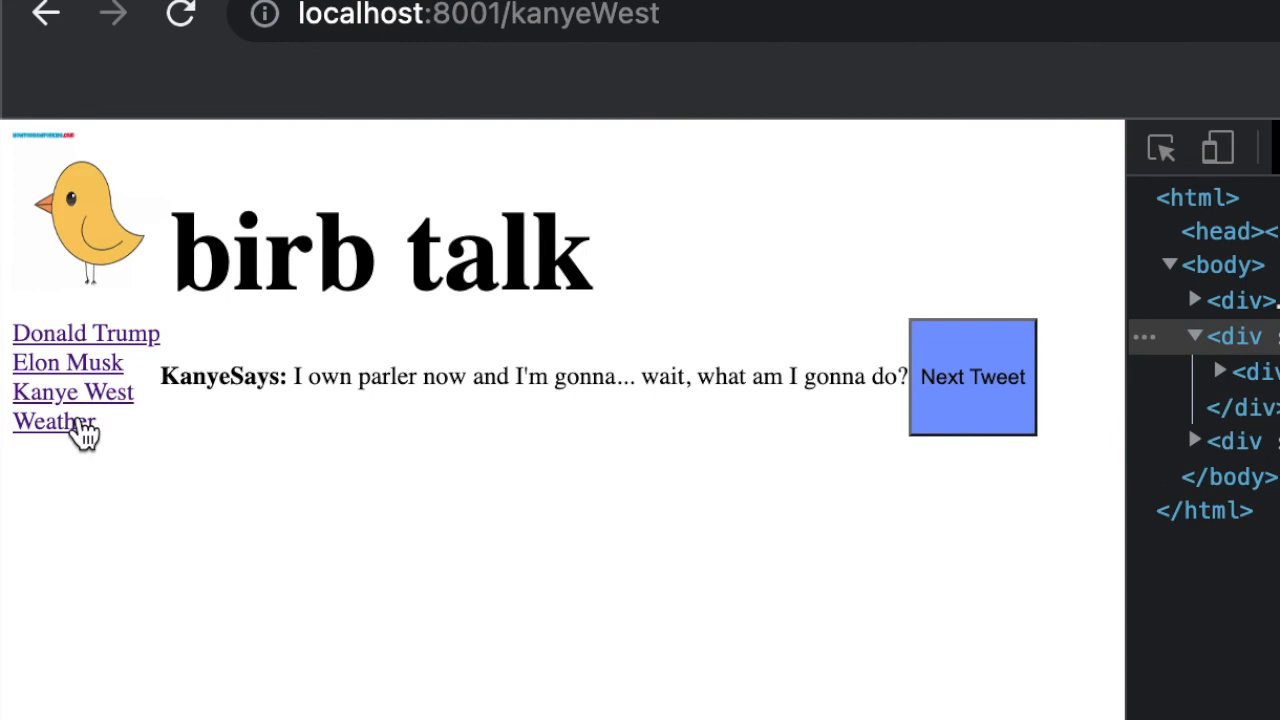
click(52, 420)
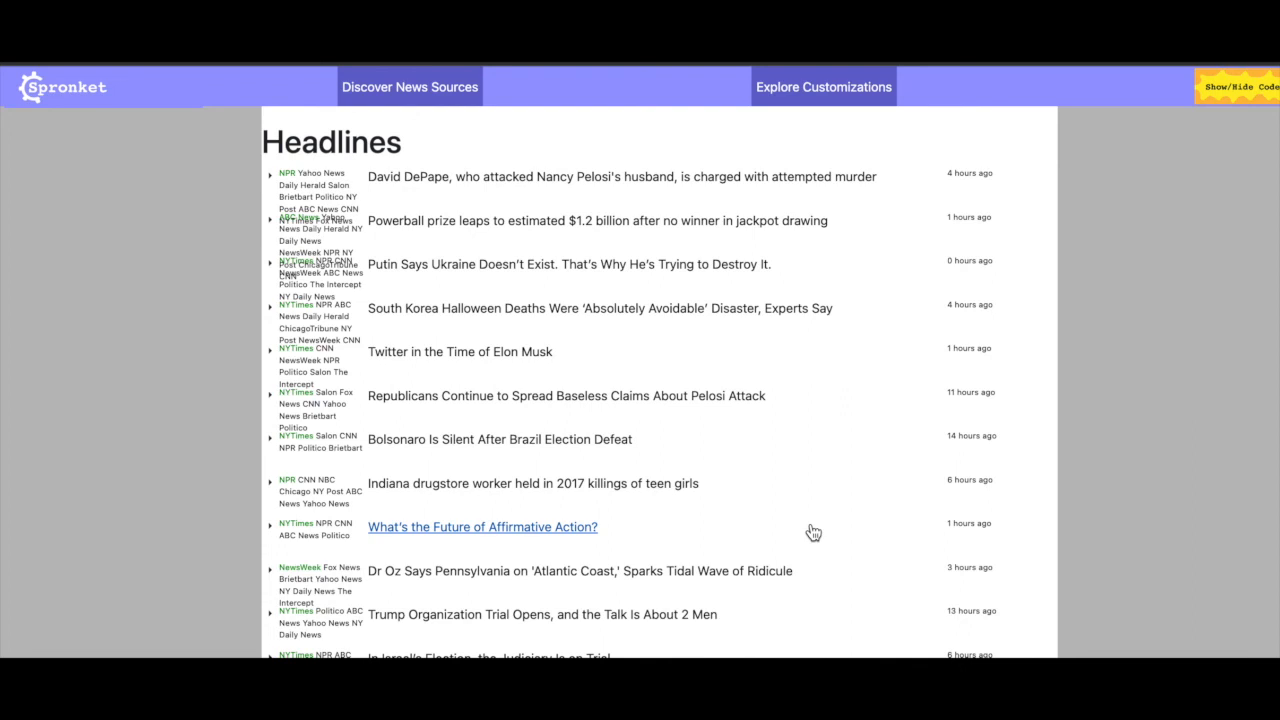
click(1236, 88)
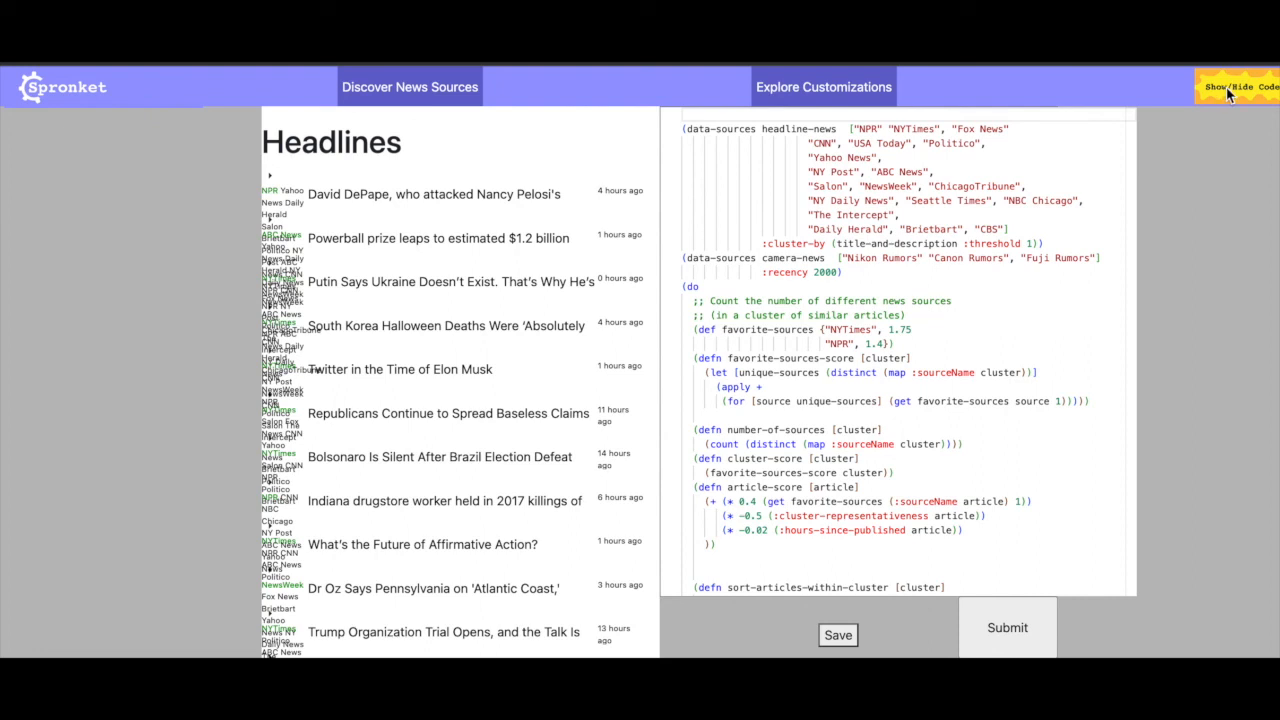
click(1236, 86)
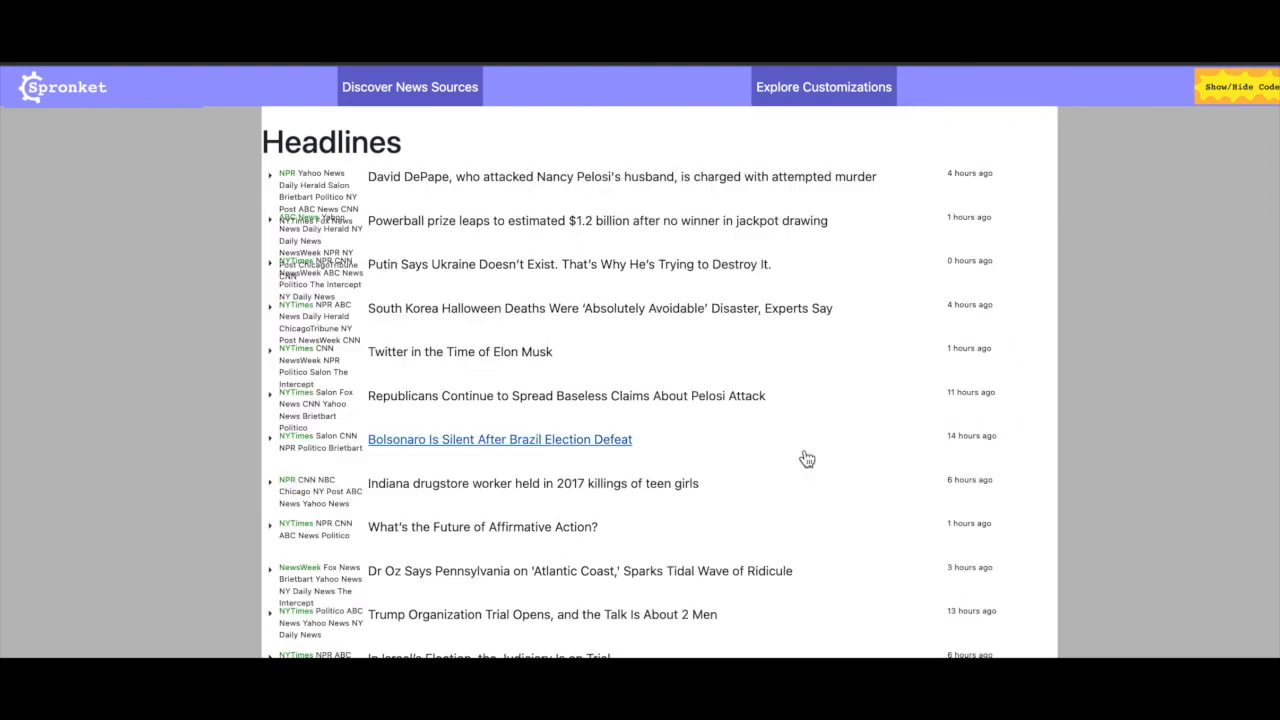